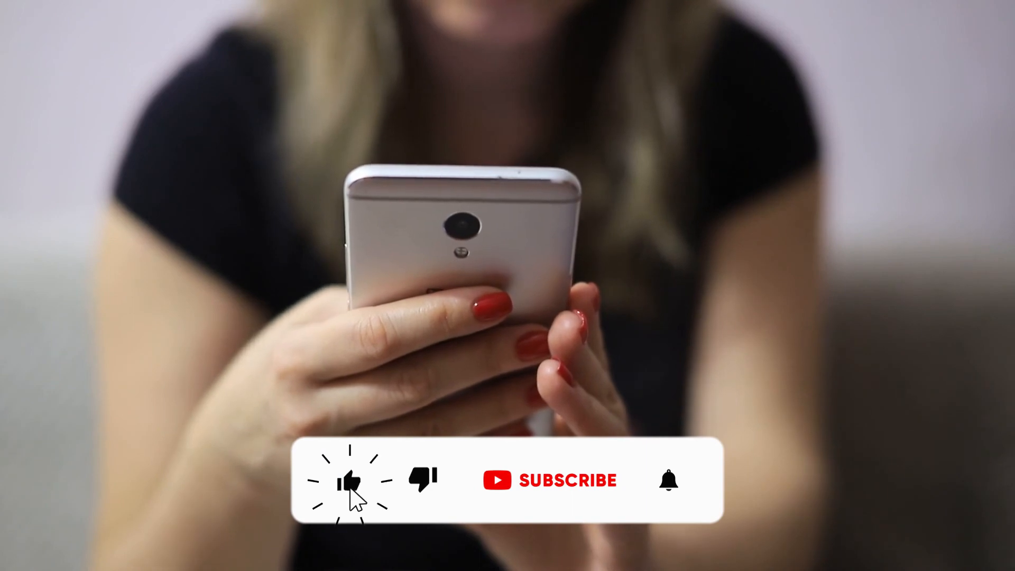
left_click(553, 480)
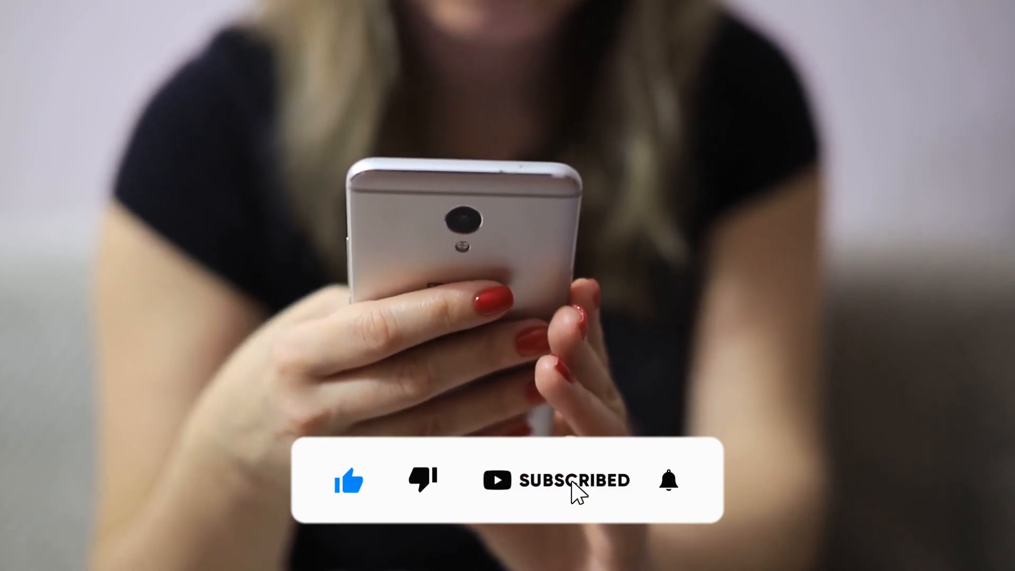